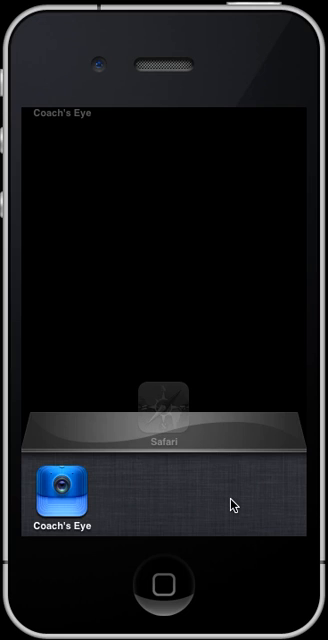
mouse_move(97, 503)
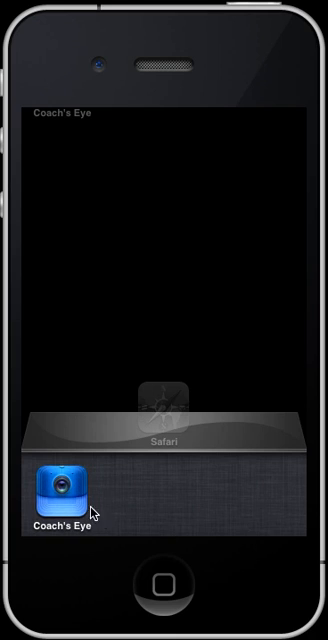
Close Coach's Eye via its minus badge in the multitasking bar, returning to the home screen
left_click(63, 489)
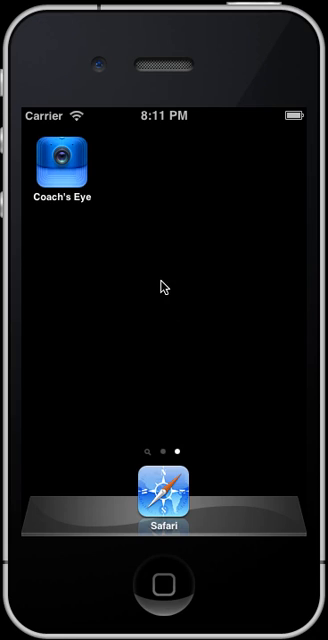
mouse_move(62, 165)
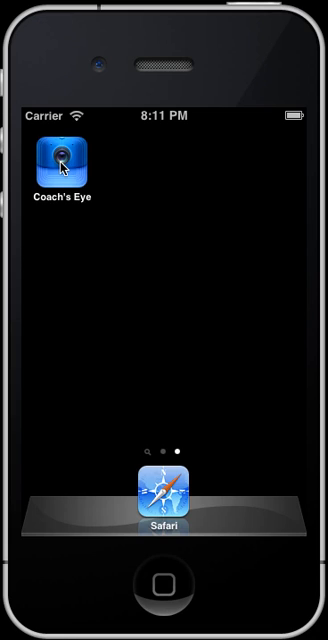